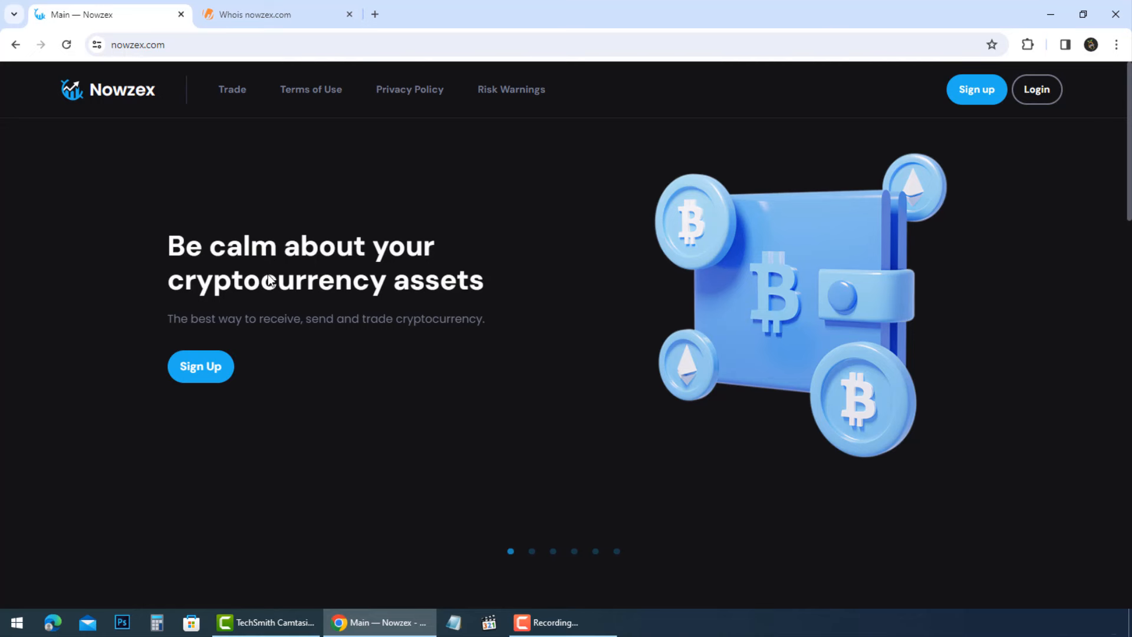
Step: Scroll past the Mister Beast '$7,000 for signing up' banner to the Market trend price table
scroll("down", 3)
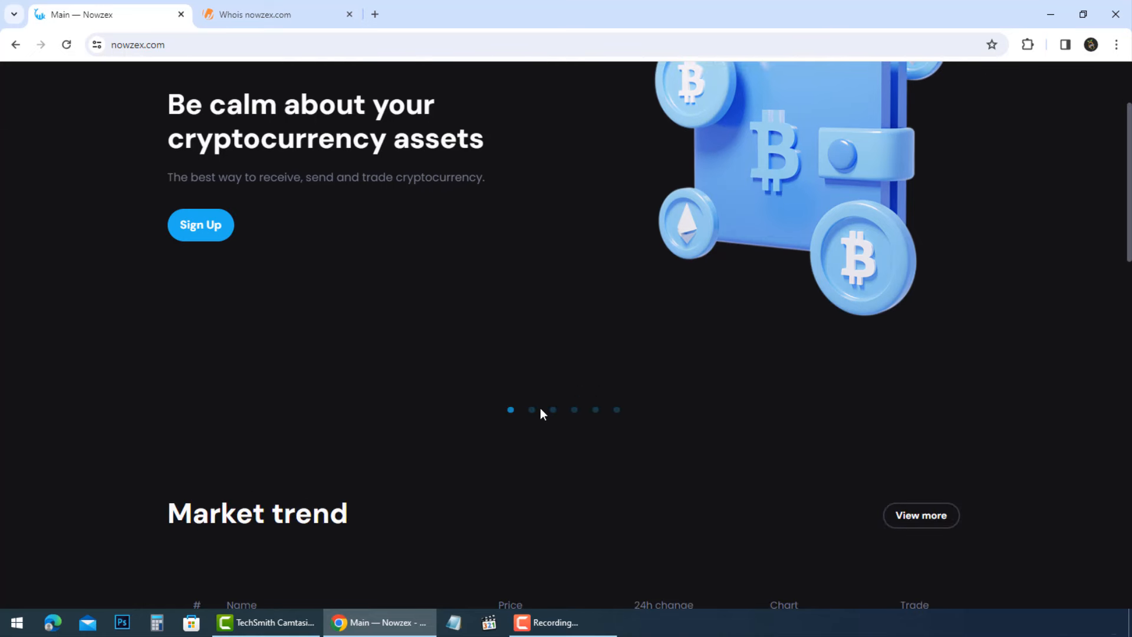
scroll("down", 3)
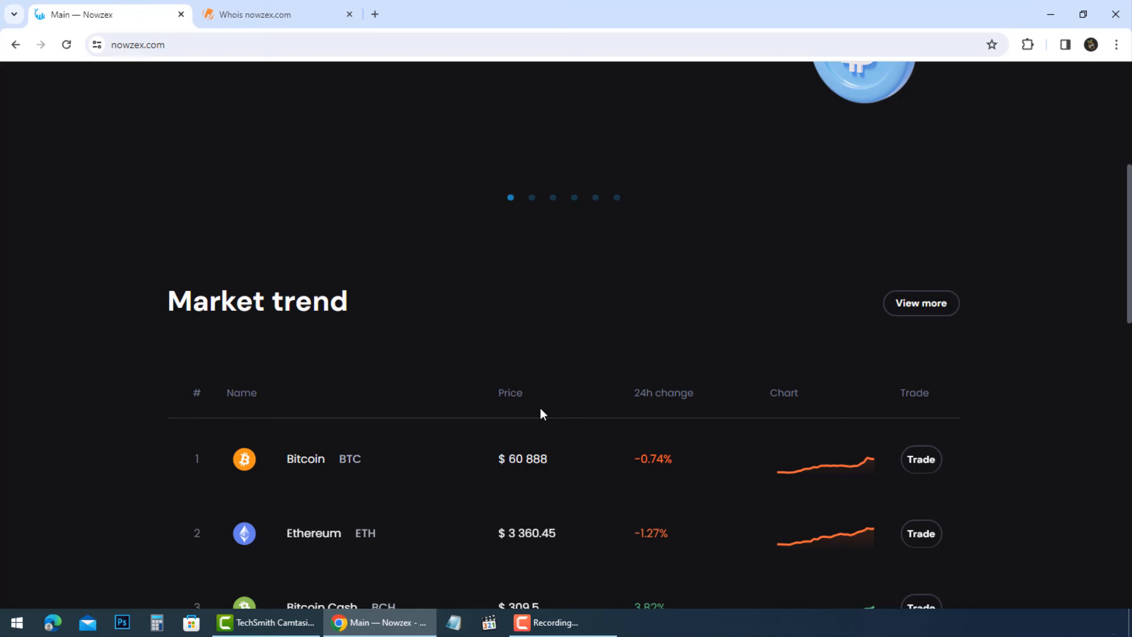
scroll("down", 3)
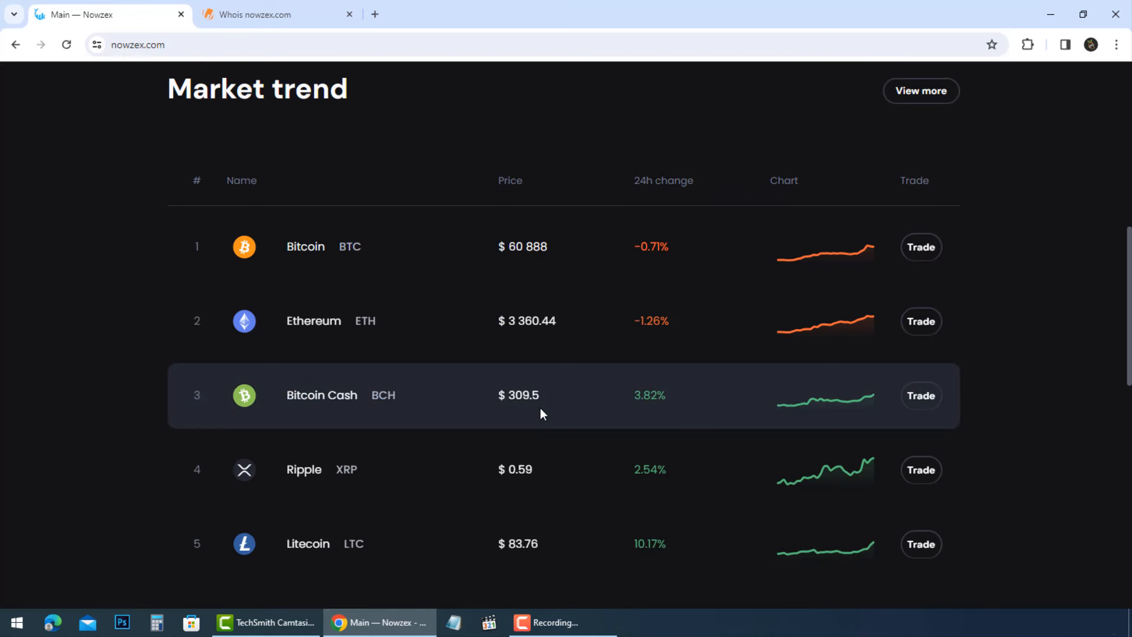
mouse_move(562, 432)
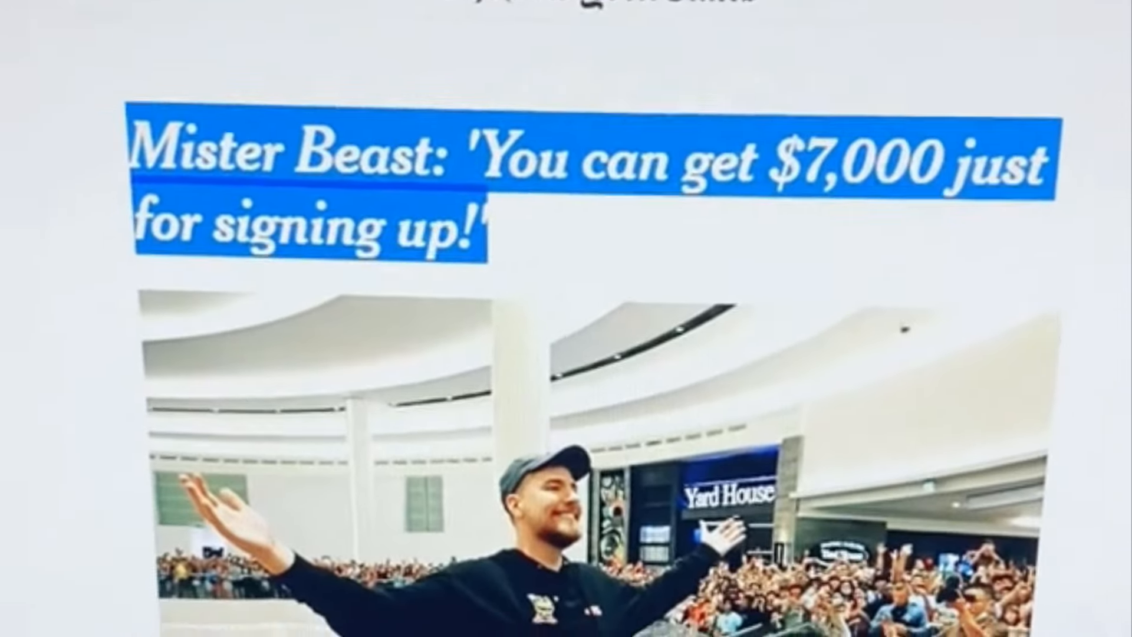
scroll("down", 3)
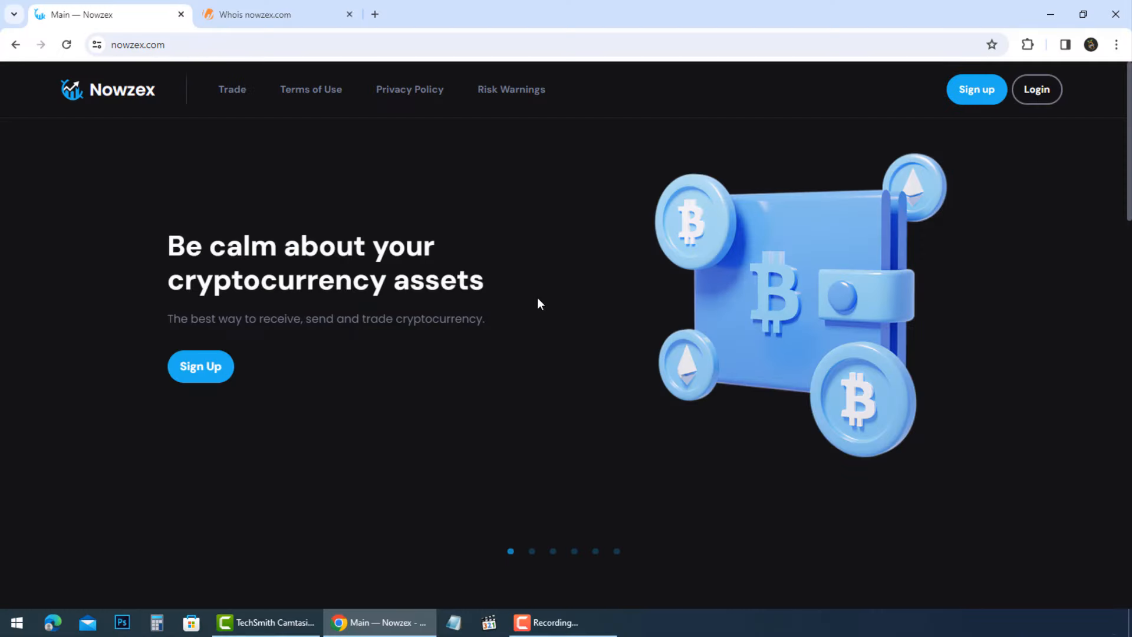
mouse_move(542, 414)
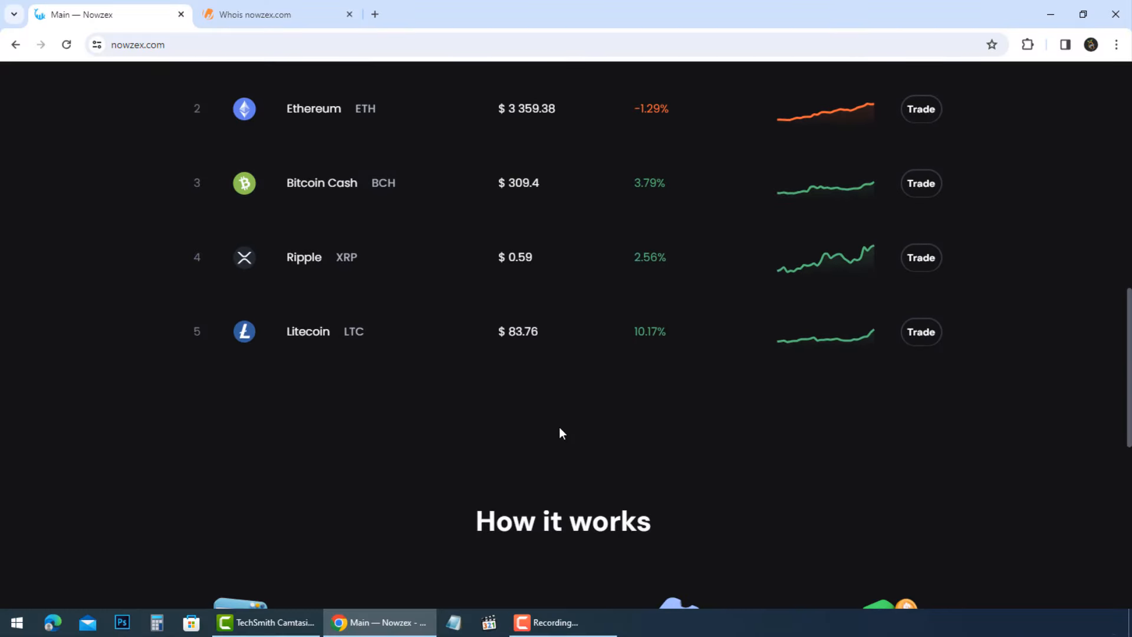
Step: Scroll through the four-step How it works guide, ending in the promo-code step, to the footer
scroll("down", 3)
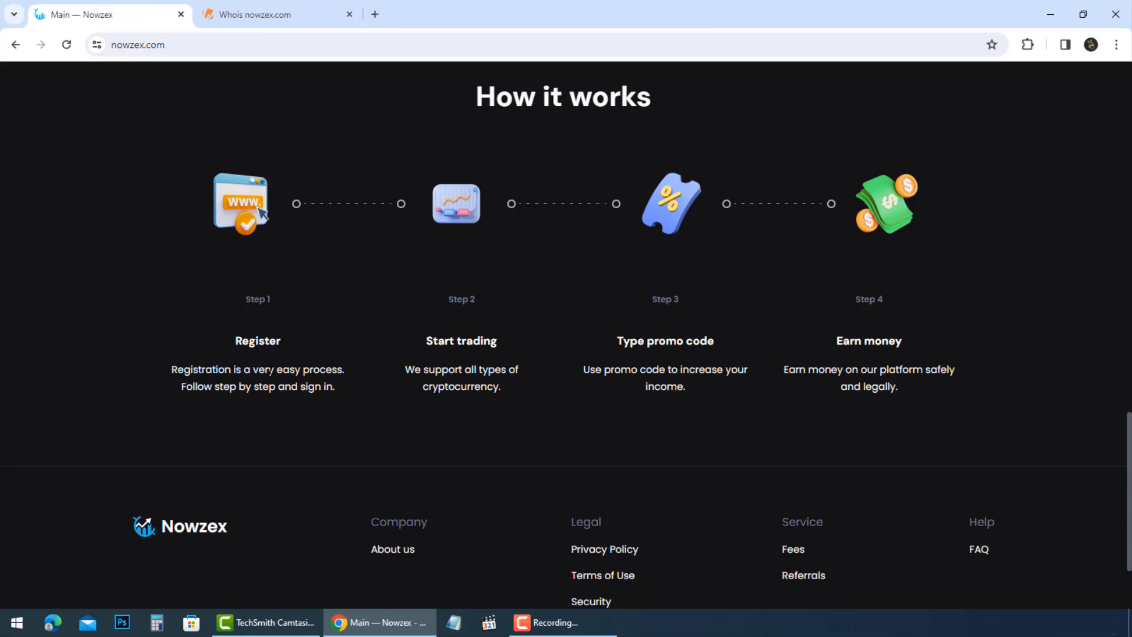
mouse_move(866, 353)
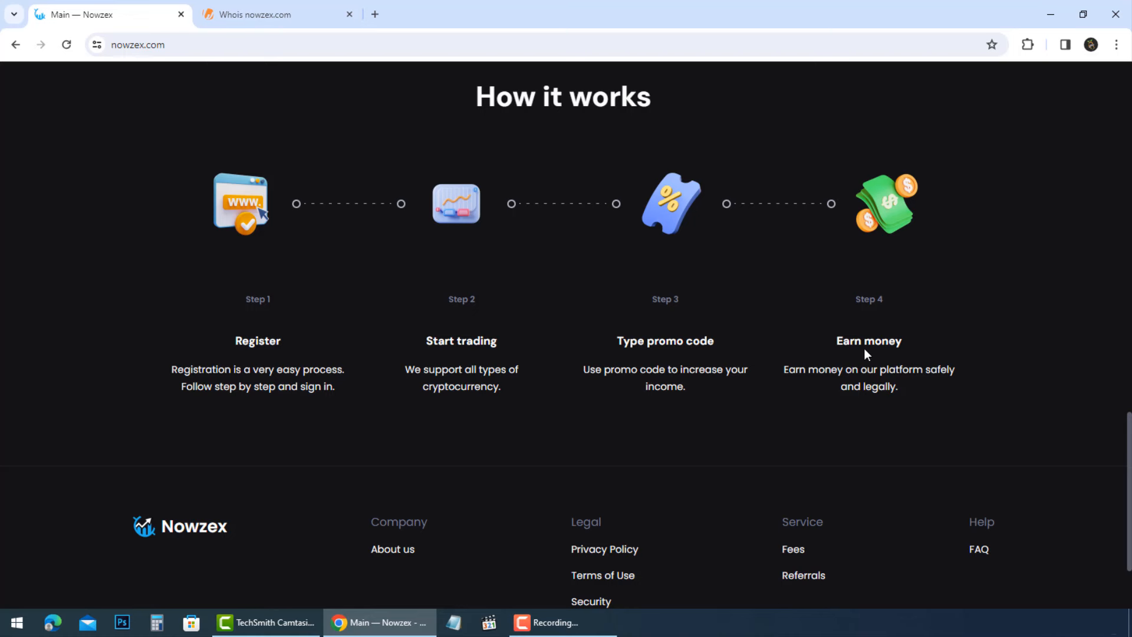
mouse_move(918, 354)
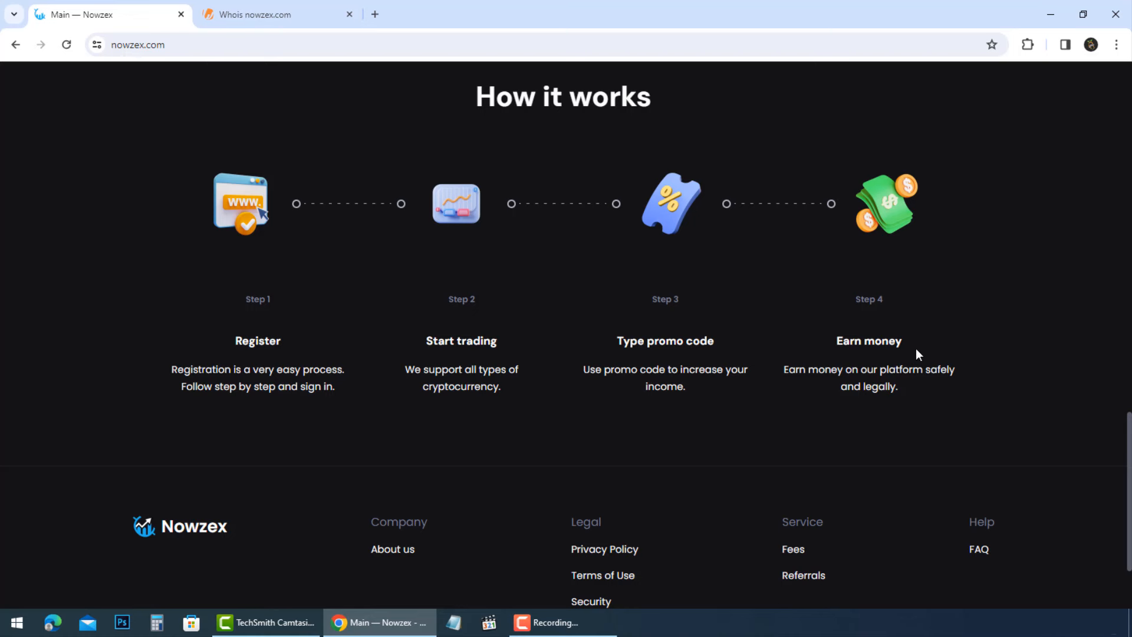
scroll("down", 3)
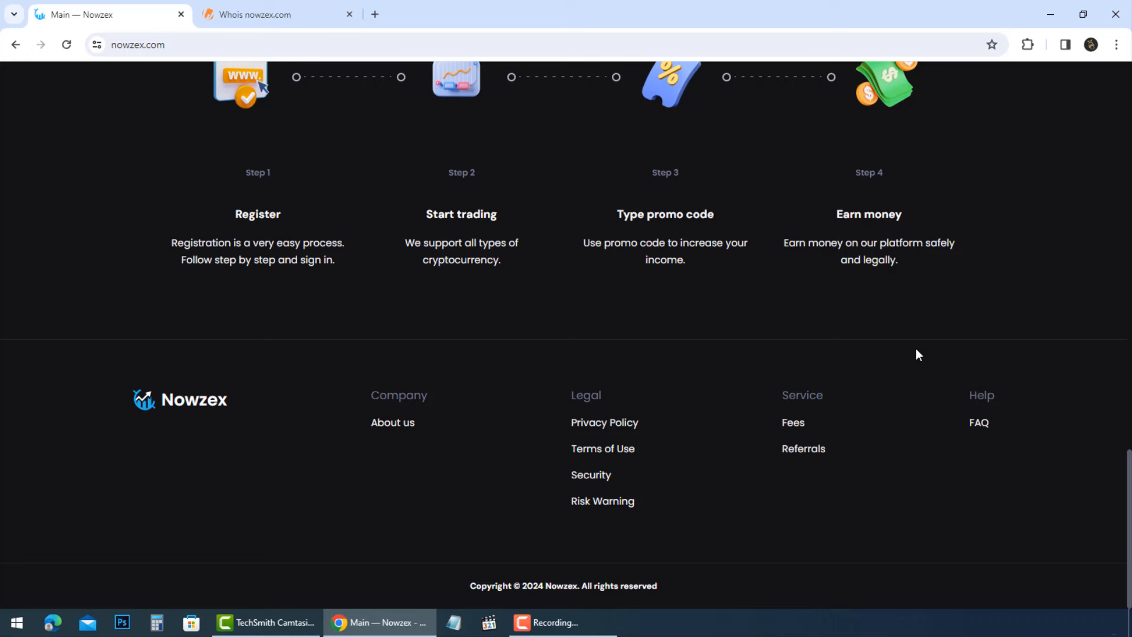
mouse_move(510, 596)
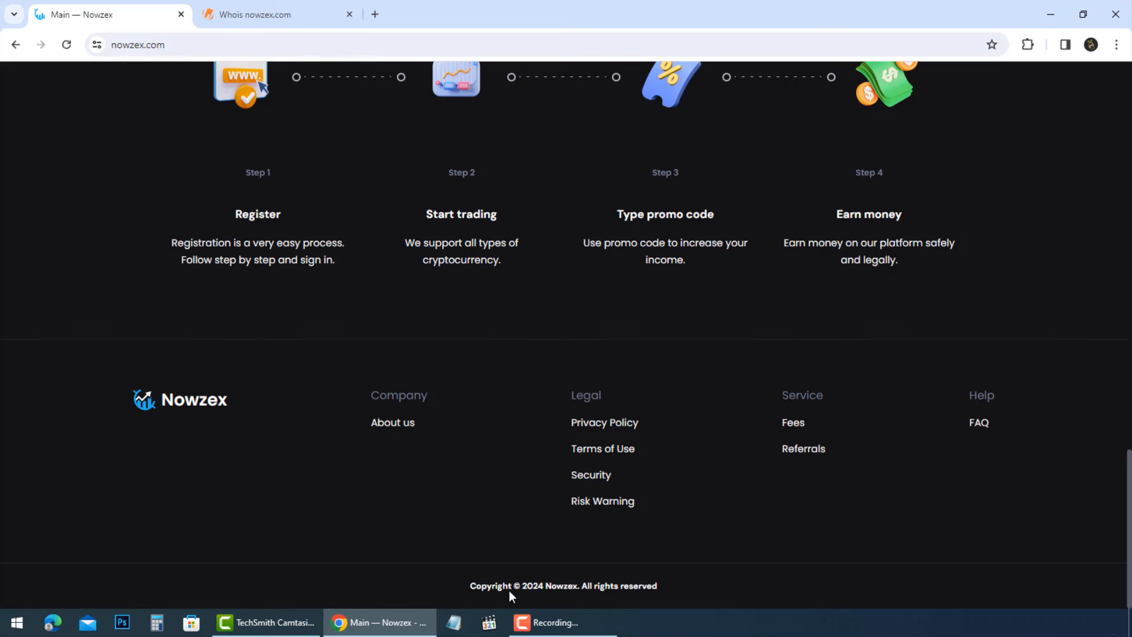
mouse_move(406, 435)
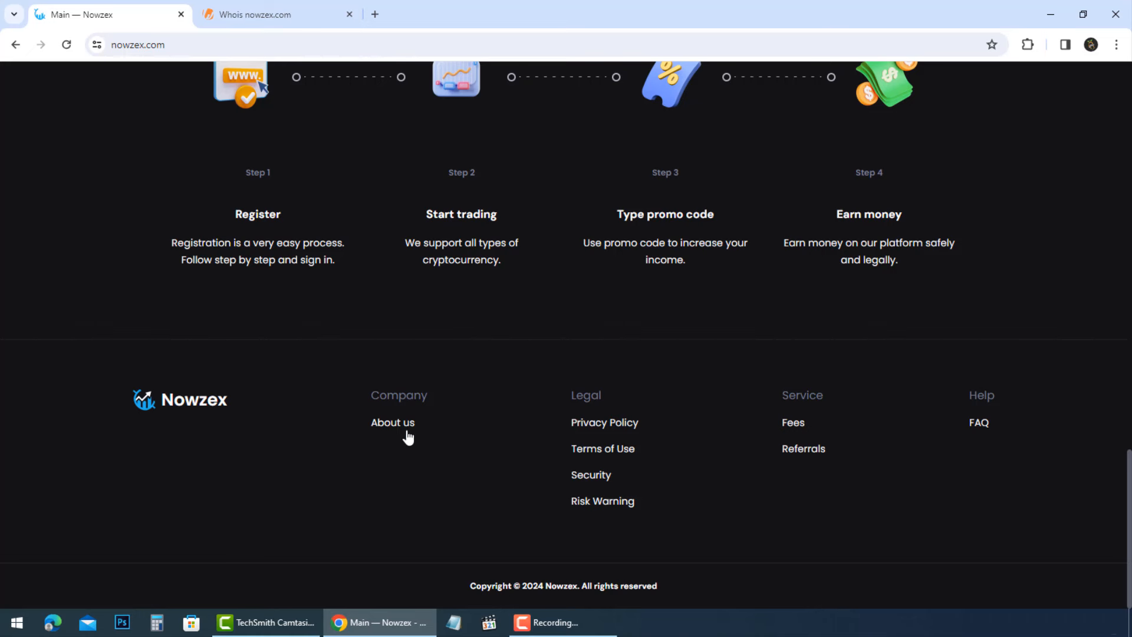
Step: Open About us from the footer and scroll its company history toward the Roadmap
left_click(392, 422)
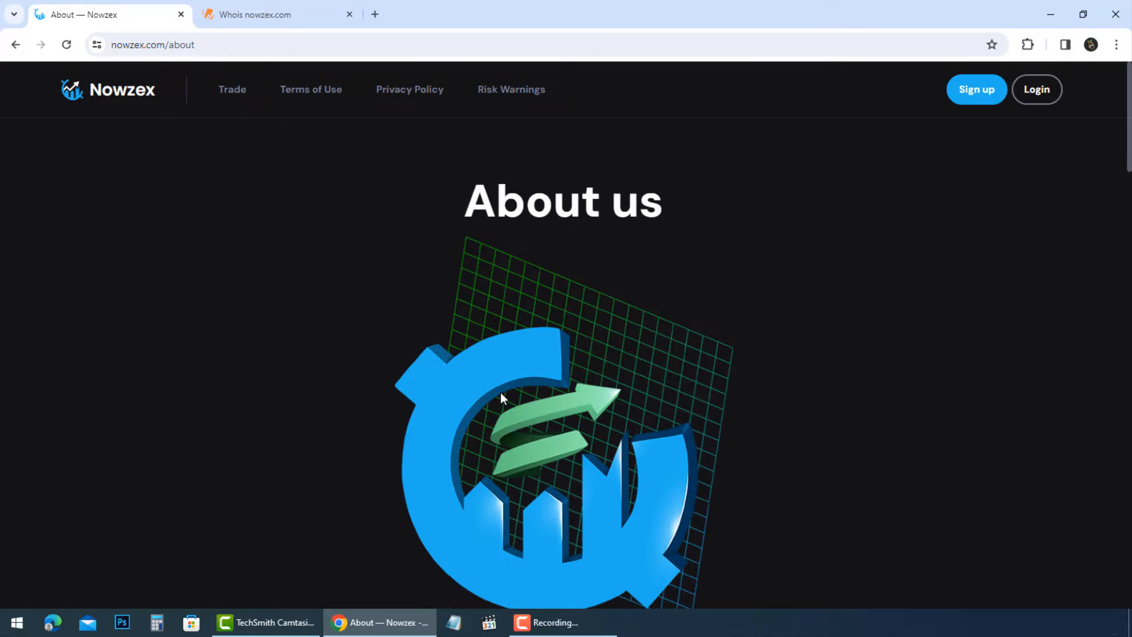
scroll("down", 3)
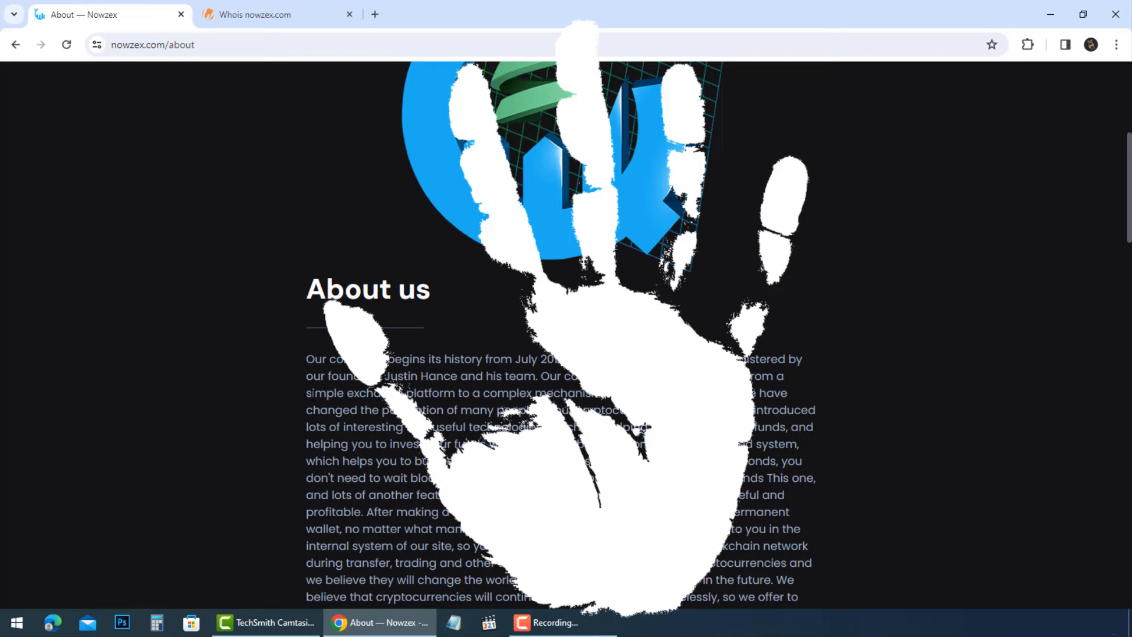
scroll("down", 3)
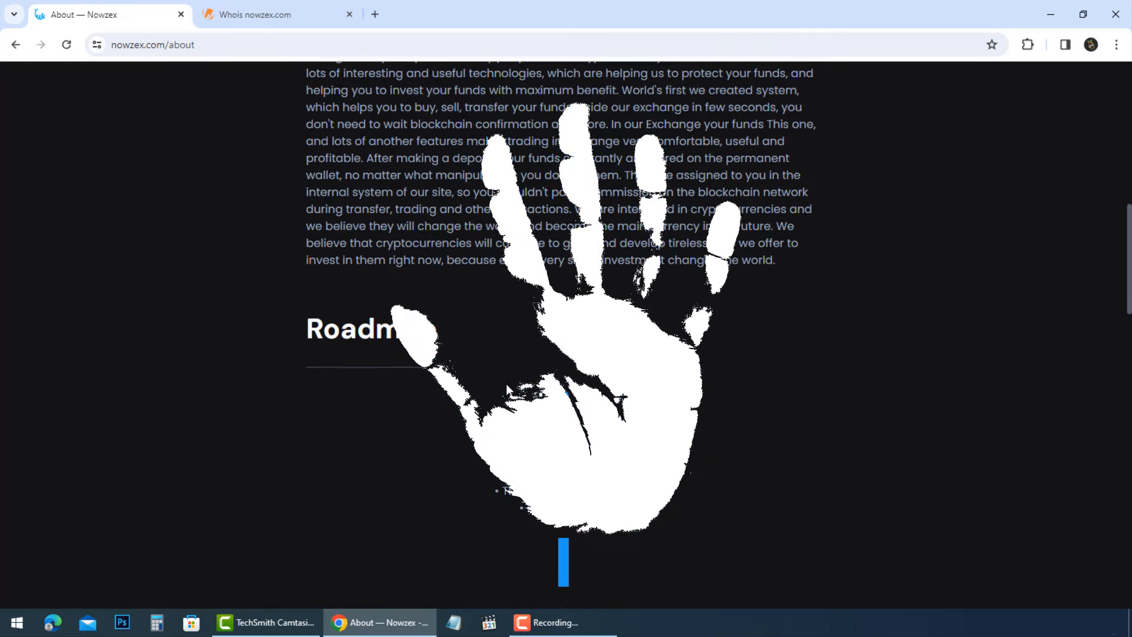
mouse_move(482, 508)
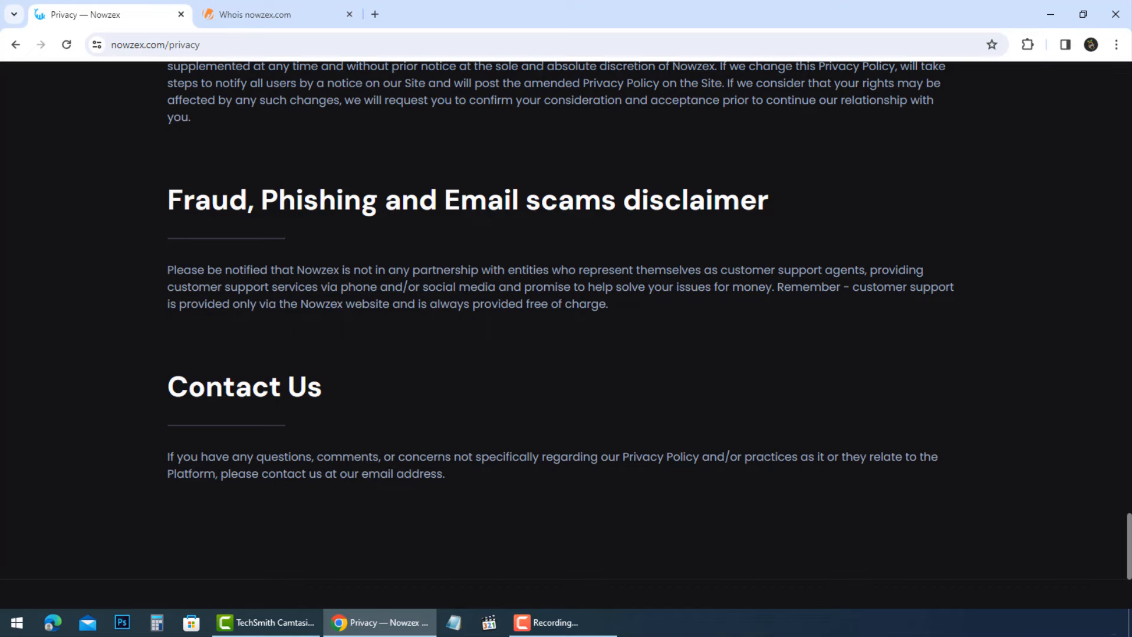
scroll("down", 3)
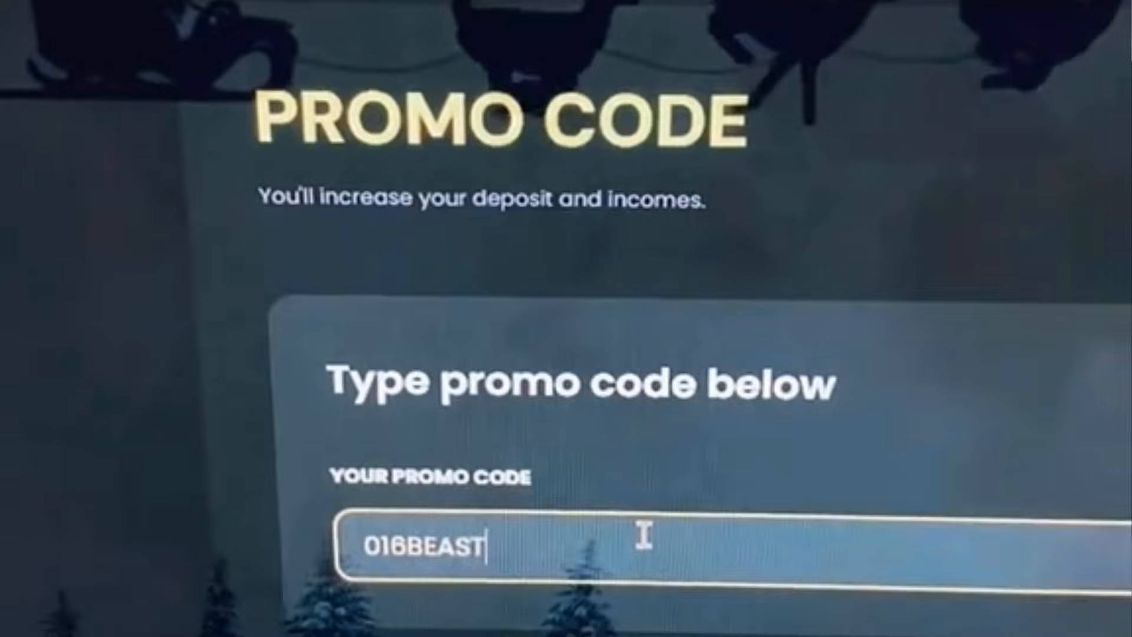
type("016")
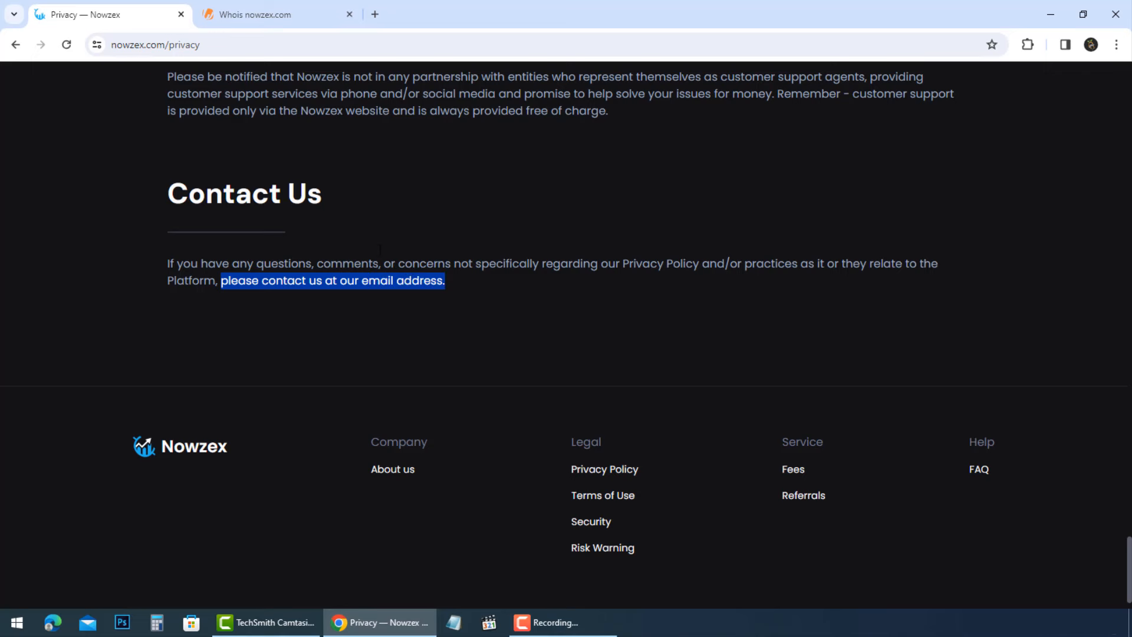
scroll("down", 3)
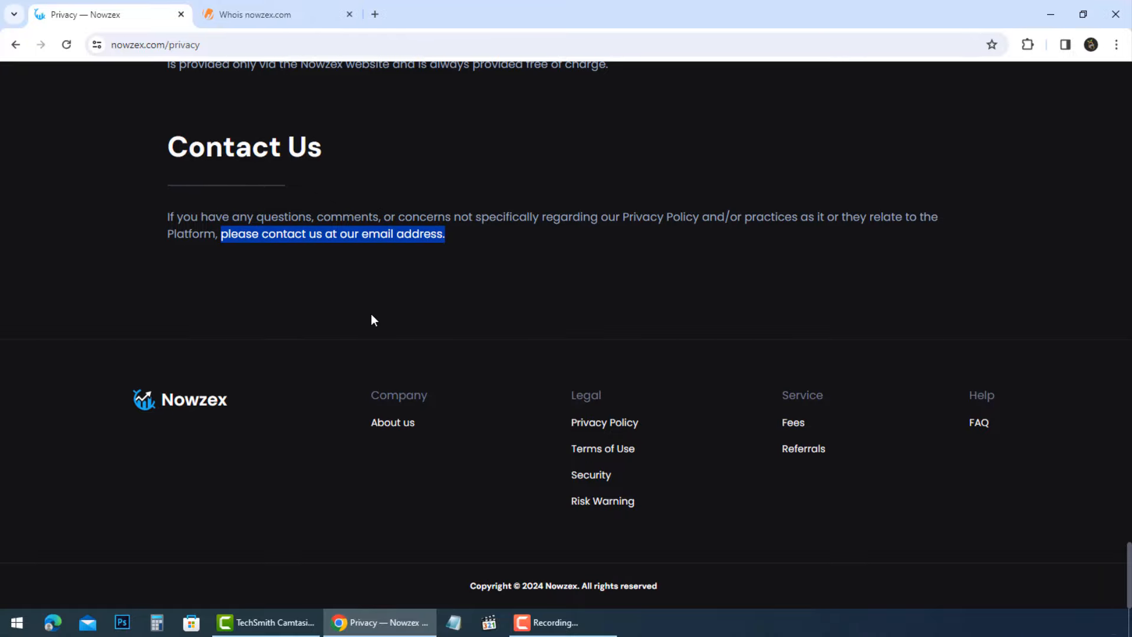
scroll("up", 3)
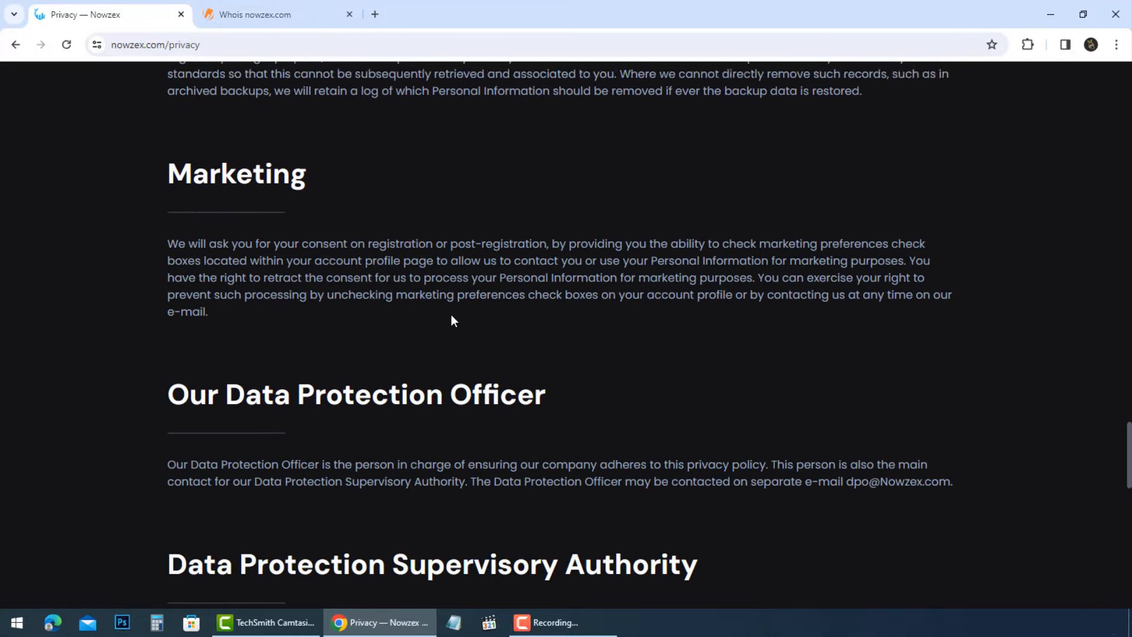
scroll("up", 3)
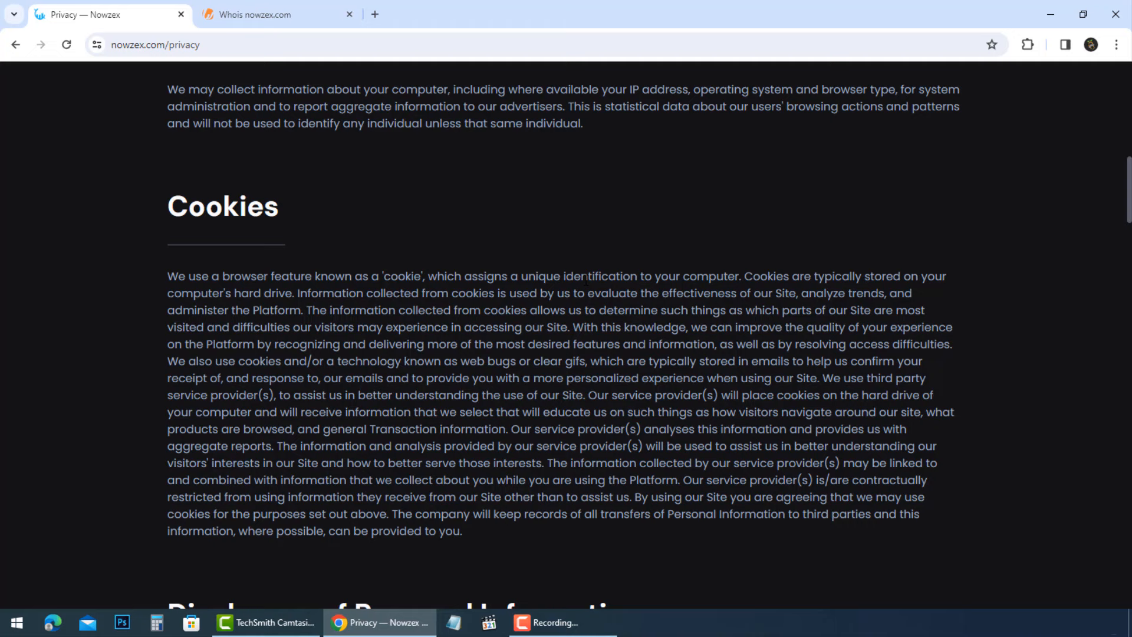
scroll("up", 3)
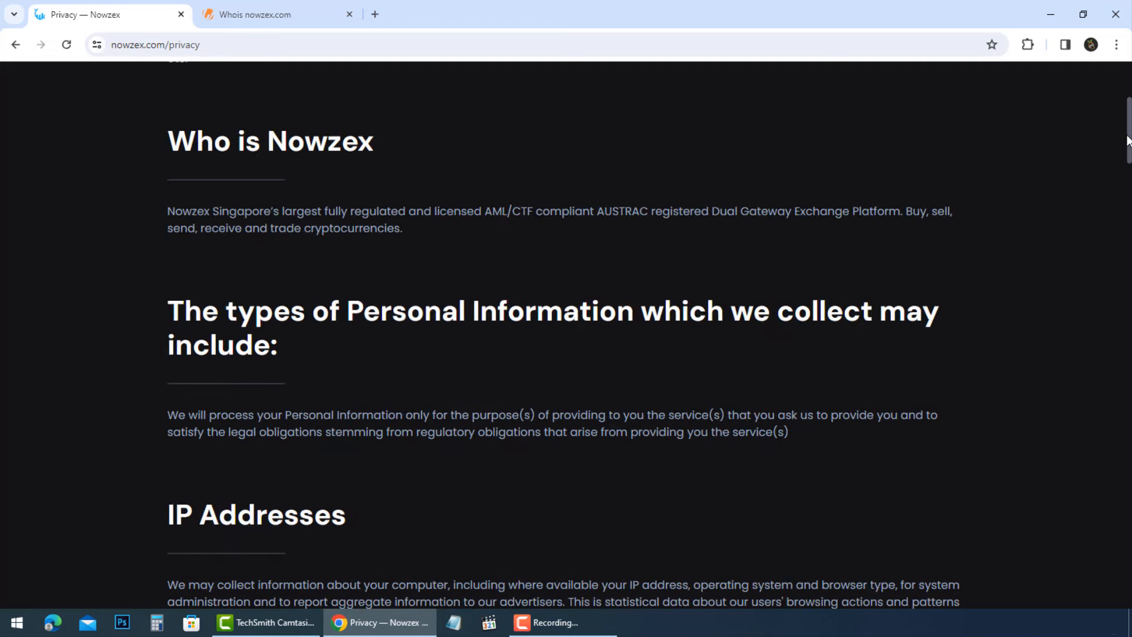
scroll("up", 3)
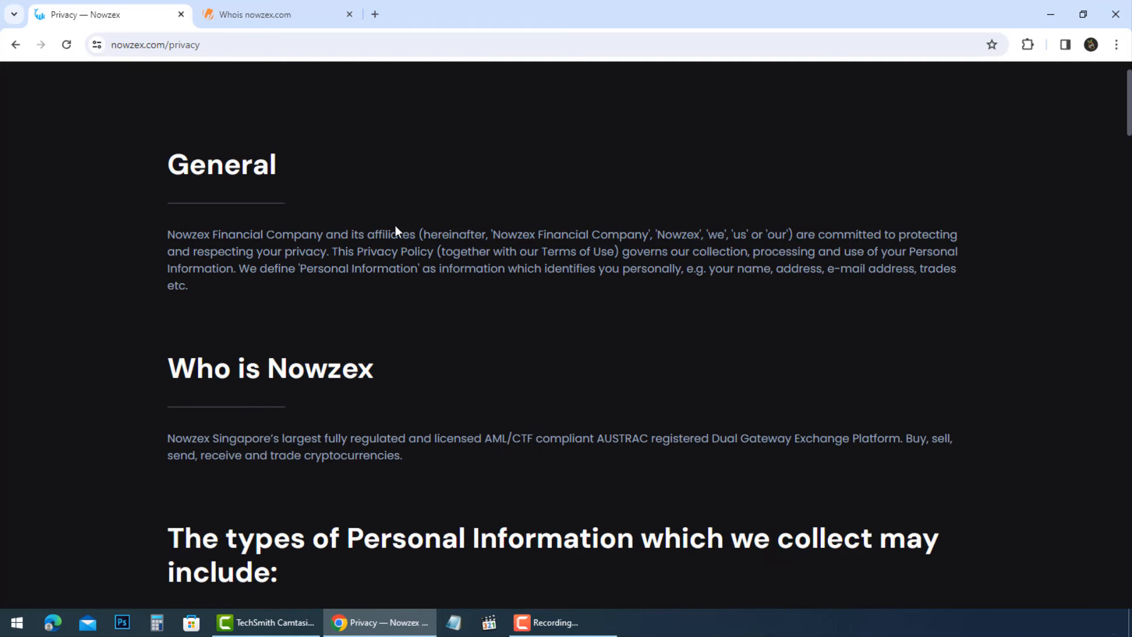
left_click(16, 45)
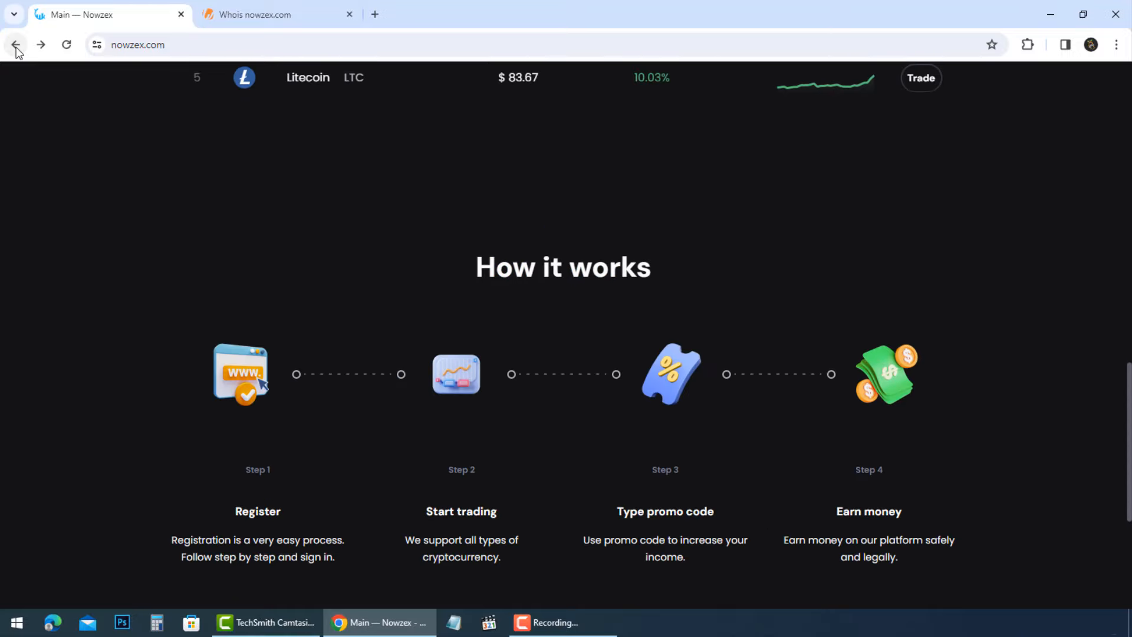
scroll("down", 3)
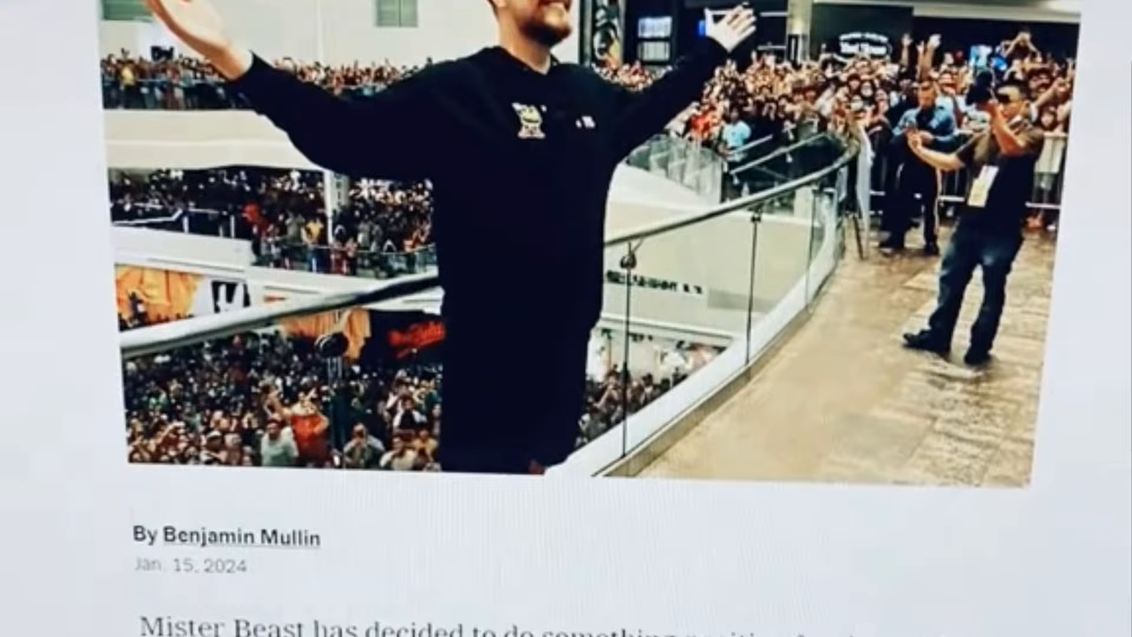
left_click(566, 318)
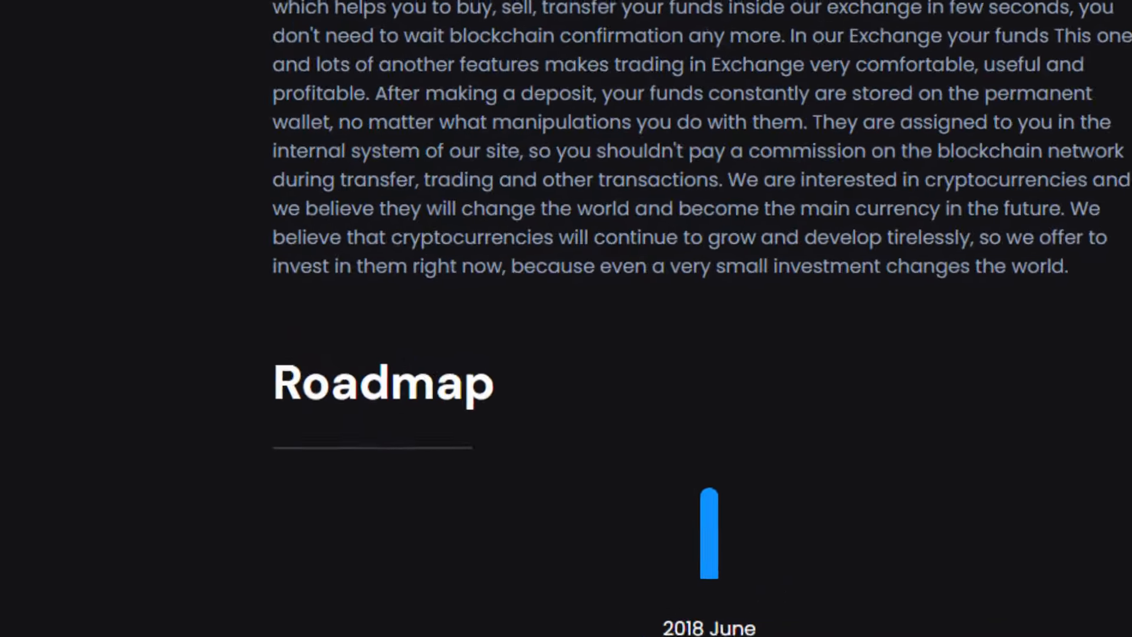
left_click(274, 14)
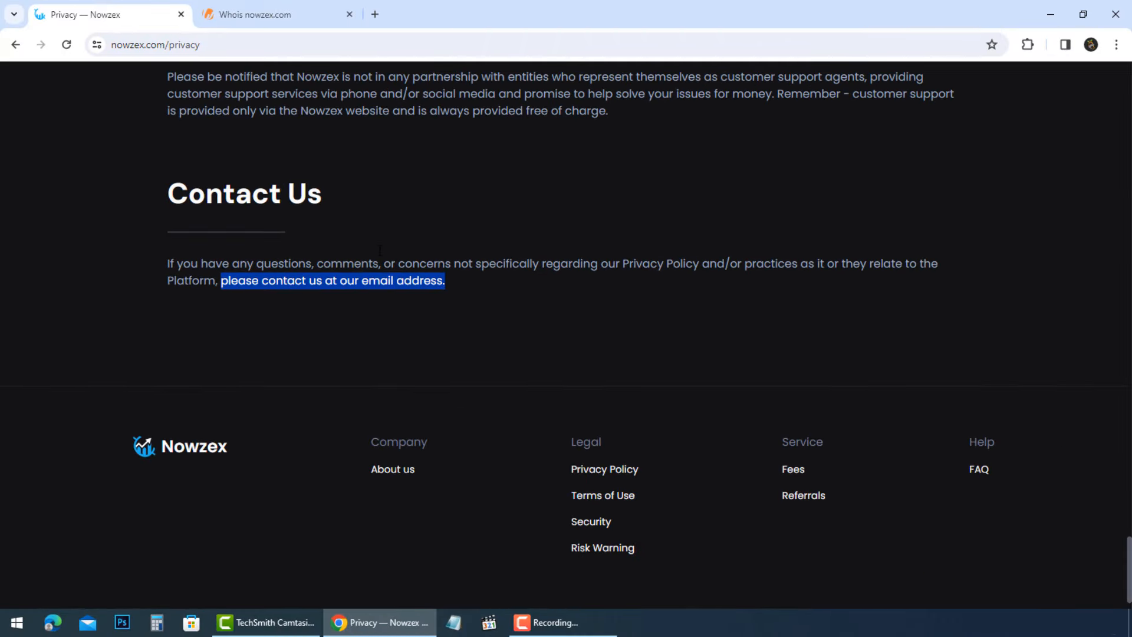
Step: Revisit About us to view the Roadmap milestones, then return home via the Nowzex logo
left_click(392, 468)
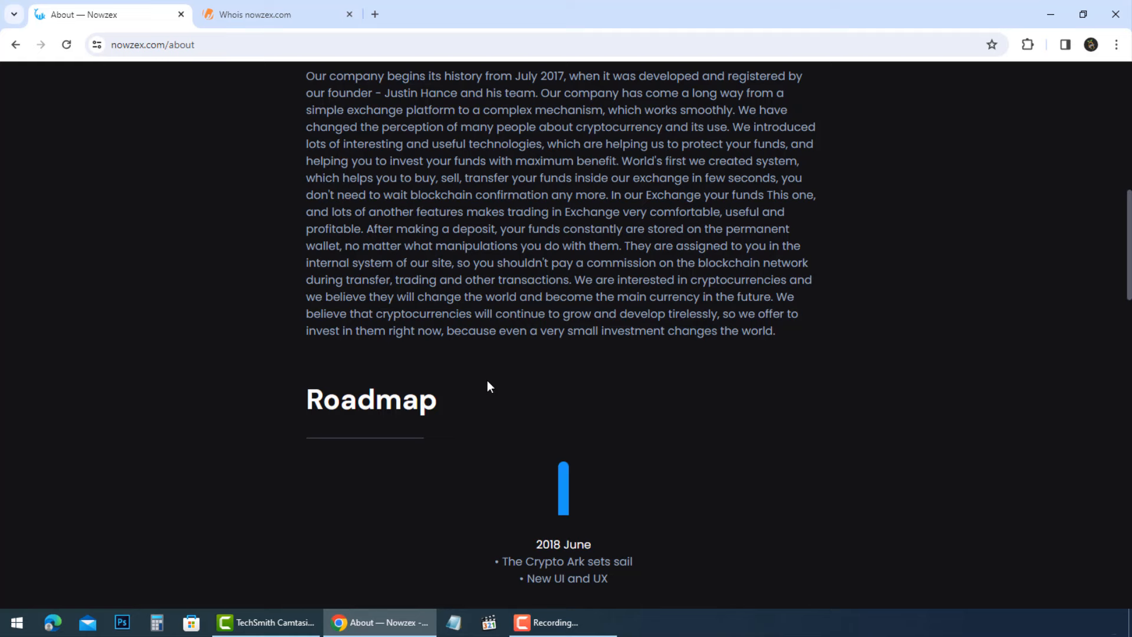
scroll("down", 3)
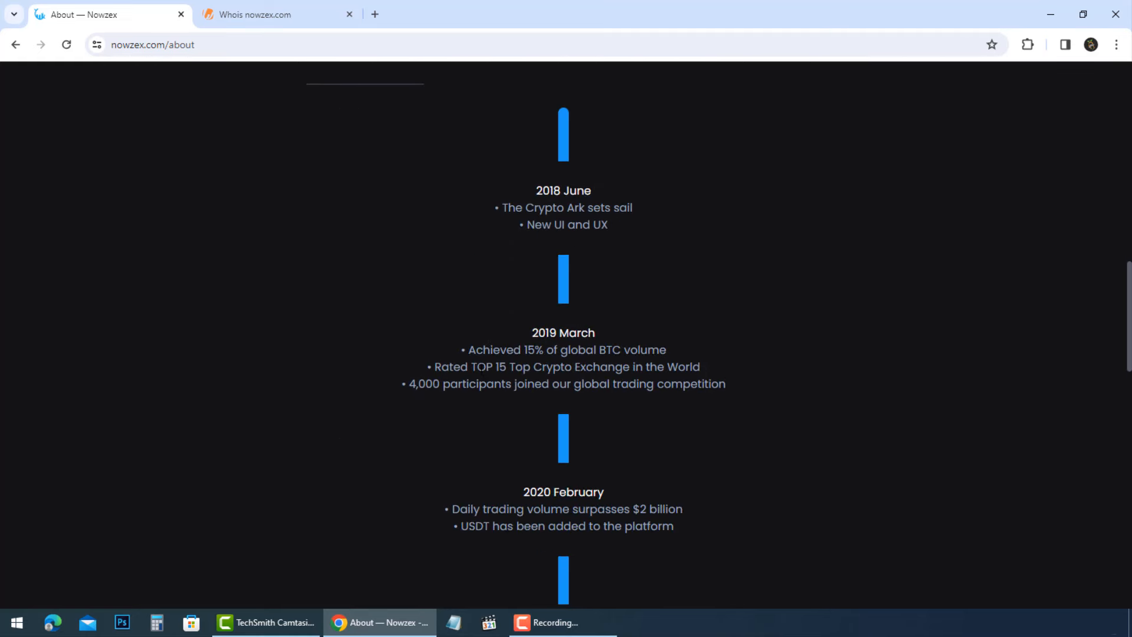
scroll("up", 3)
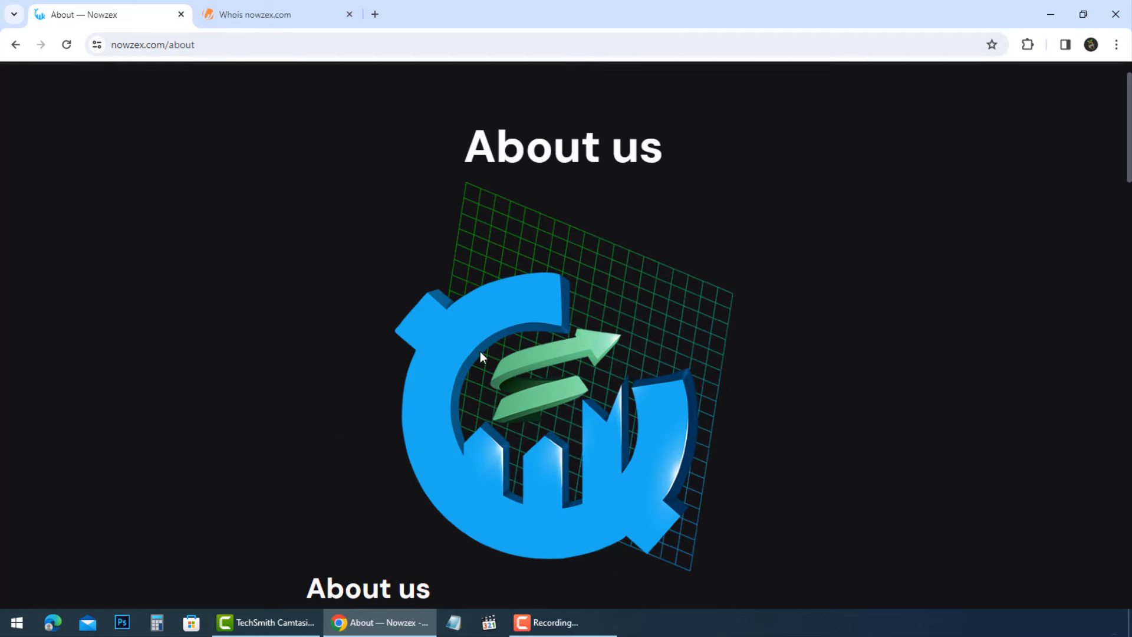
scroll("up", 3)
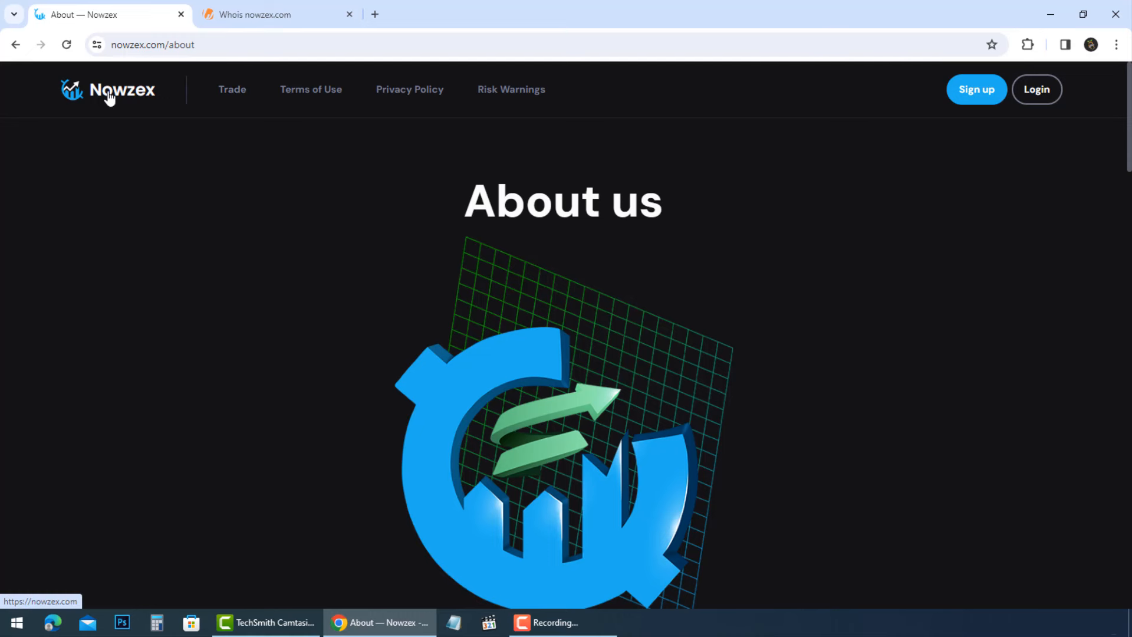
left_click(107, 90)
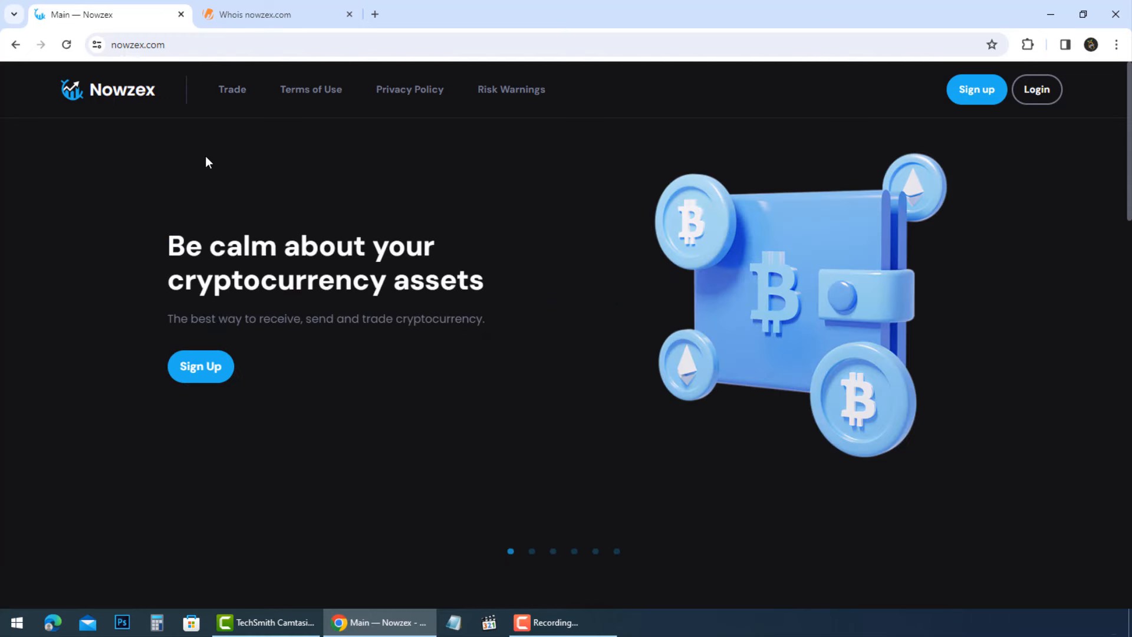